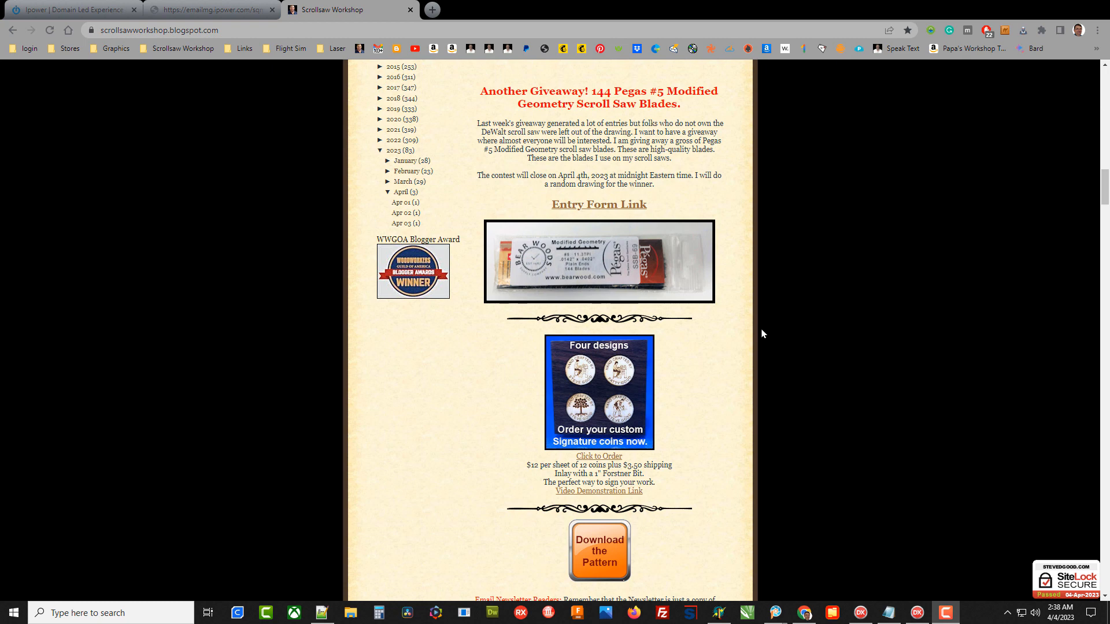
pyautogui.moveTo(784, 292)
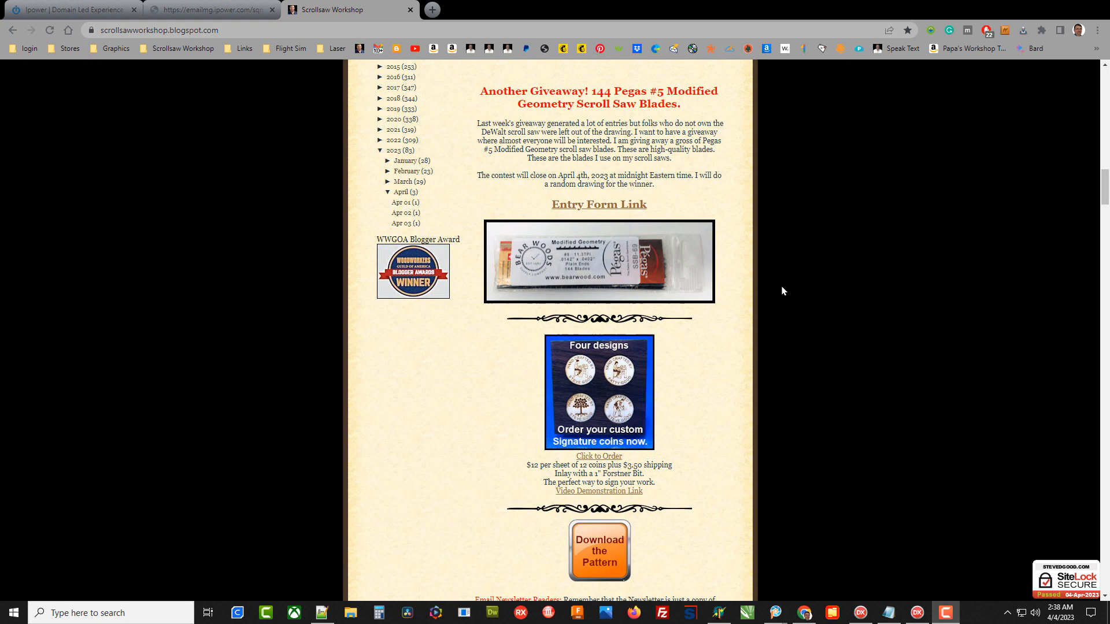
pyautogui.moveTo(776, 293)
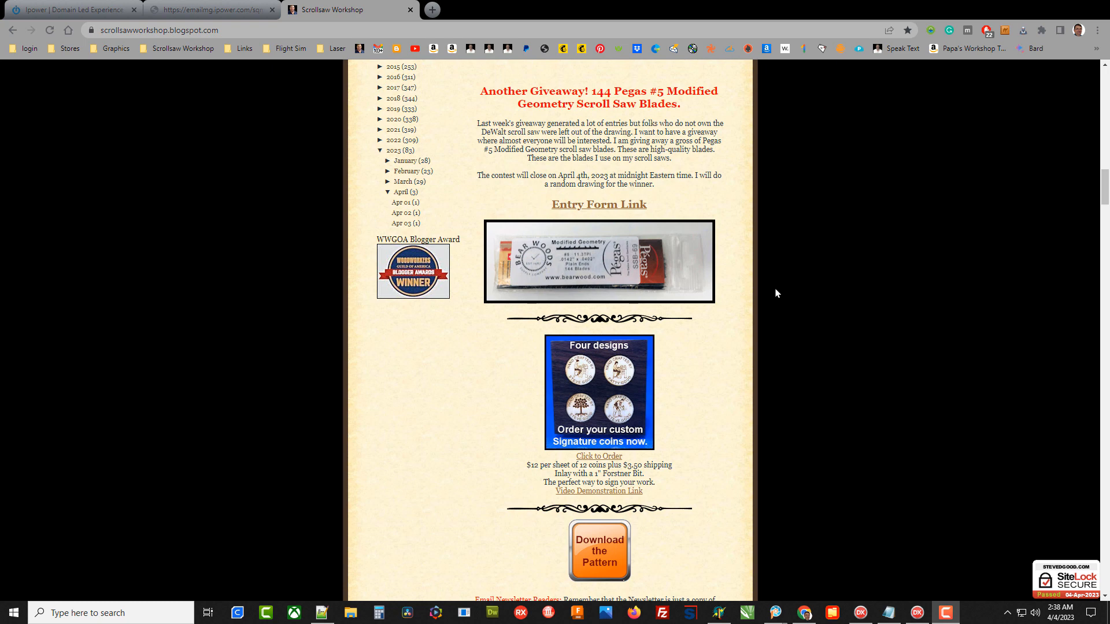
pyautogui.moveTo(770, 297)
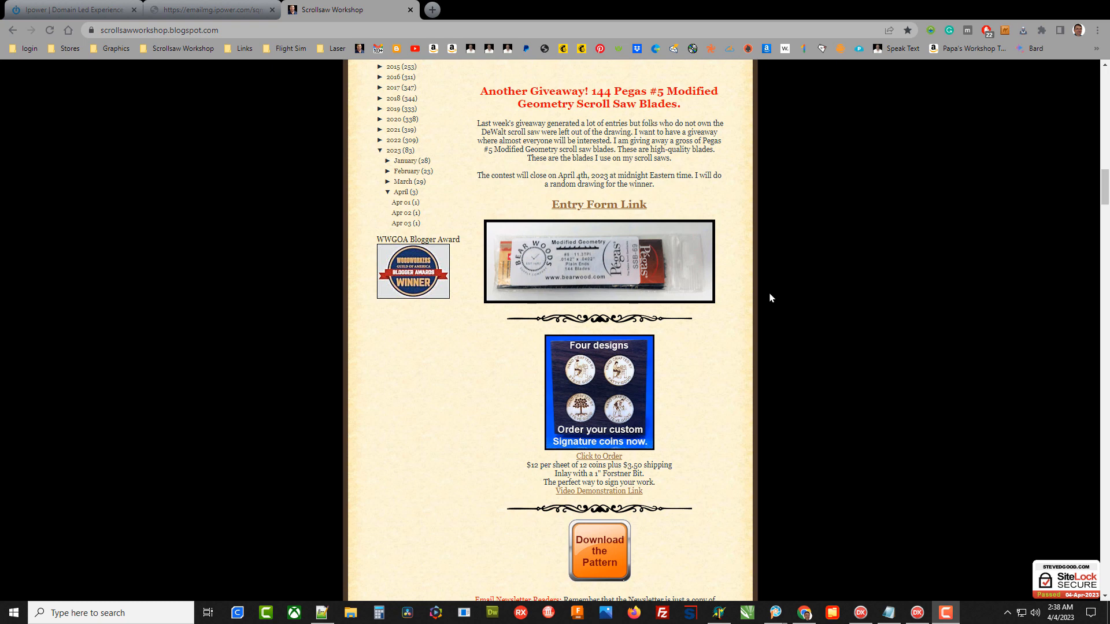
pyautogui.moveTo(759, 337)
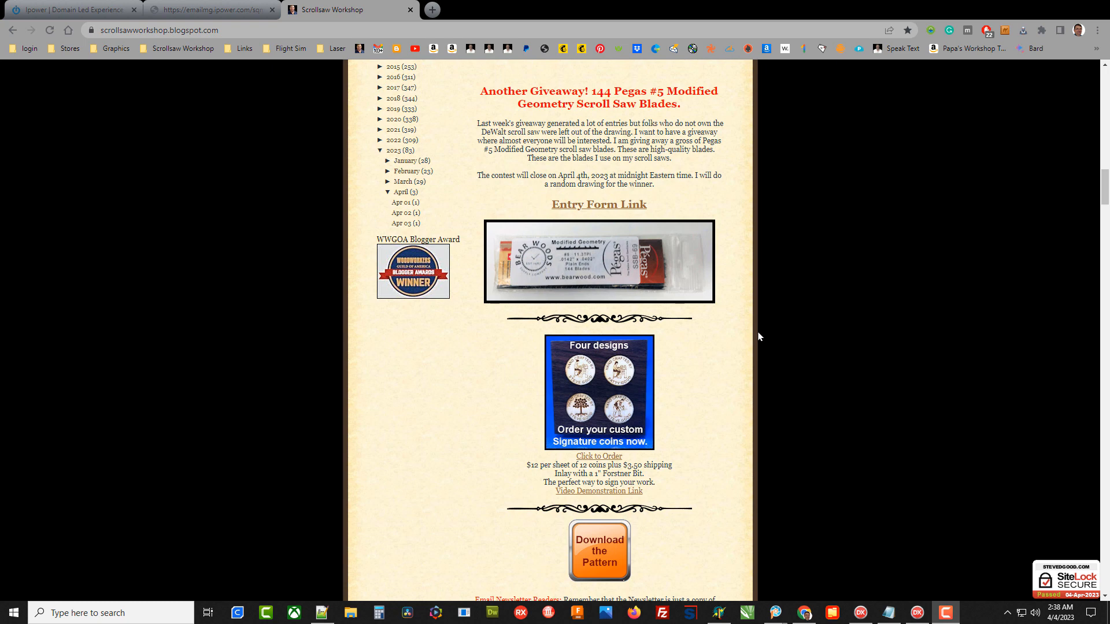
pyautogui.moveTo(756, 339)
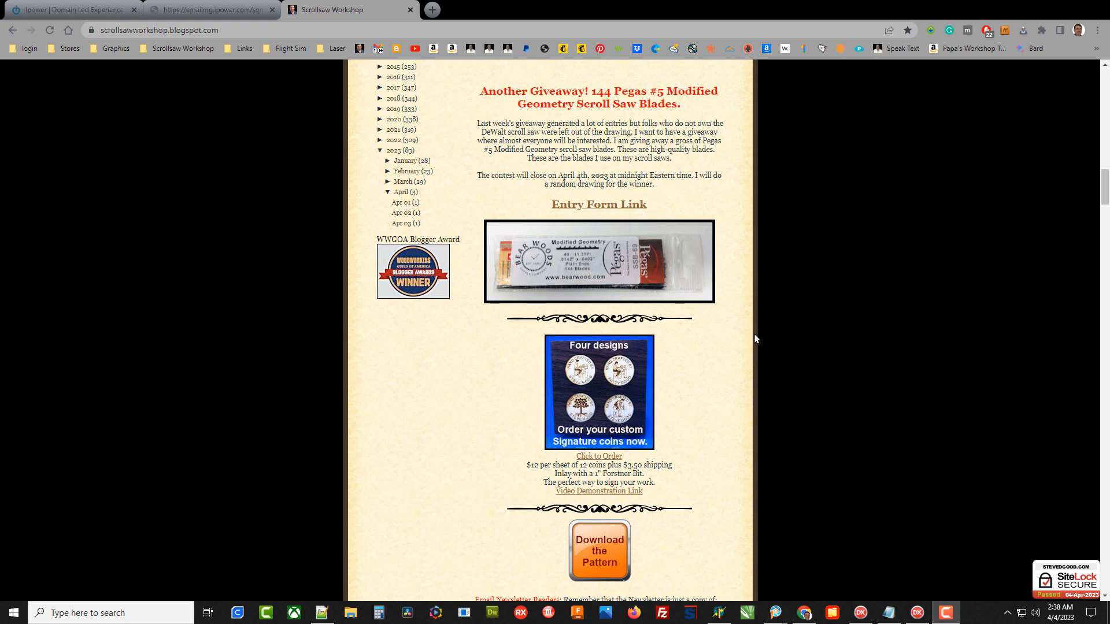
pyautogui.moveTo(720, 335)
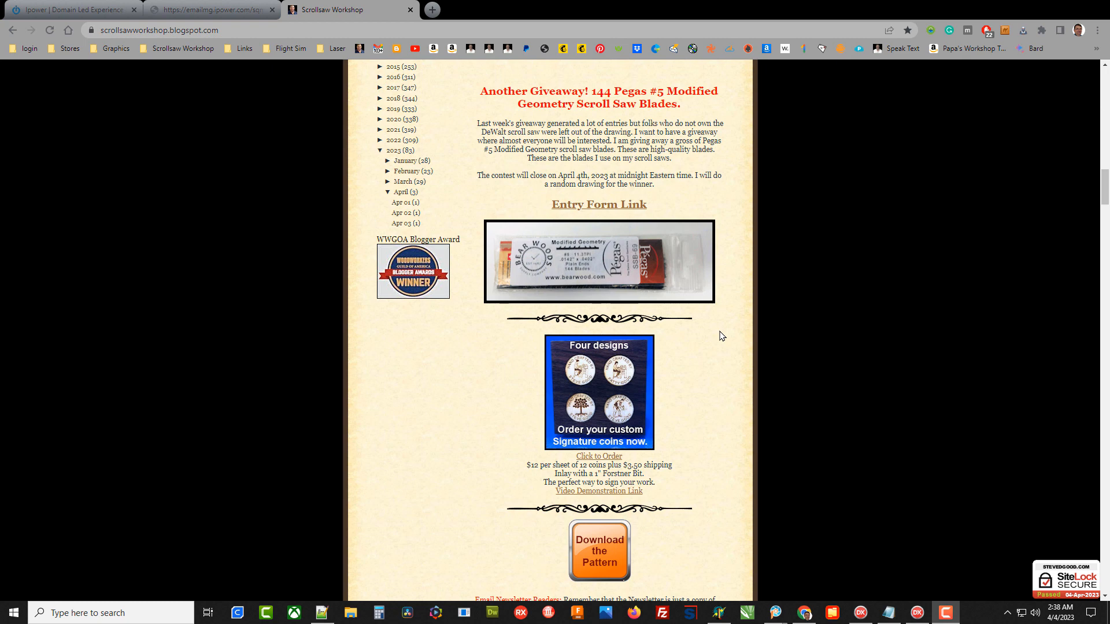
pyautogui.moveTo(744, 328)
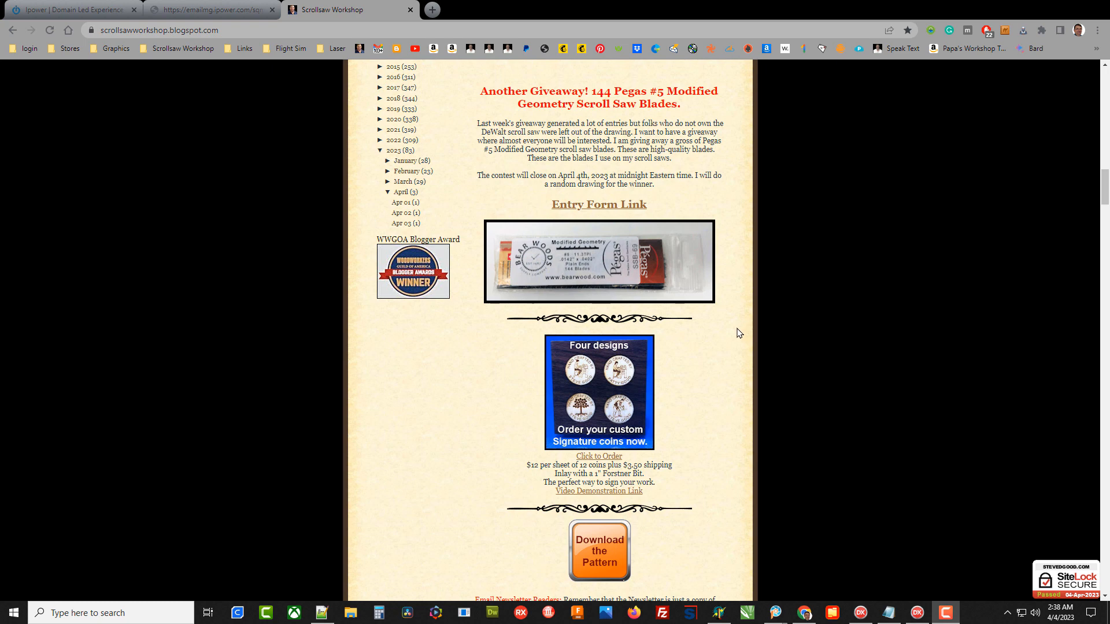
pyautogui.moveTo(723, 325)
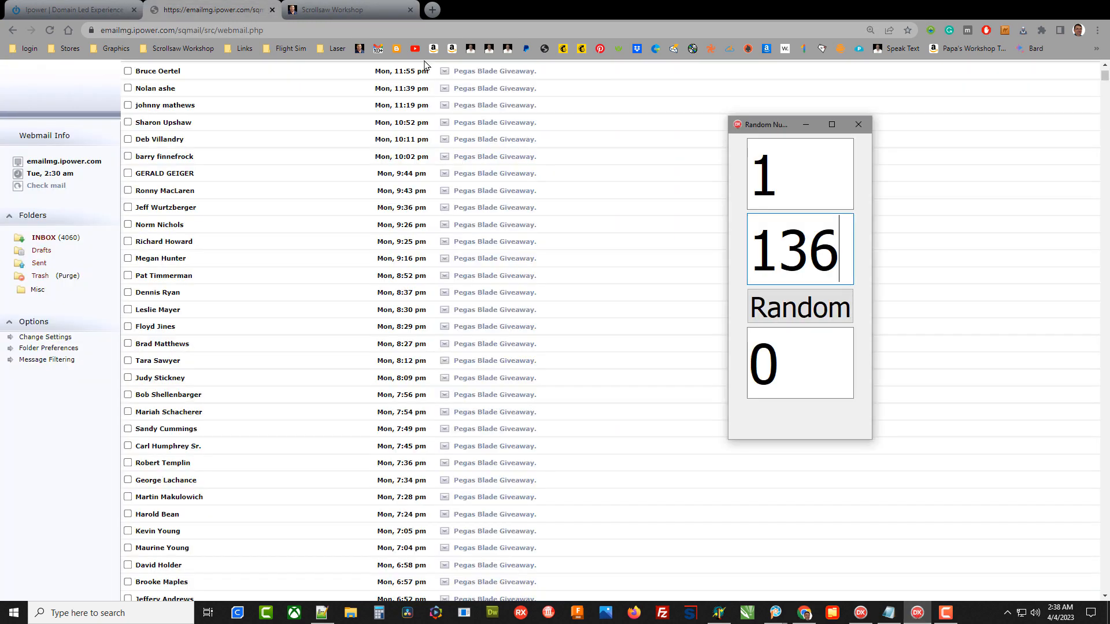
pyautogui.moveTo(628, 214)
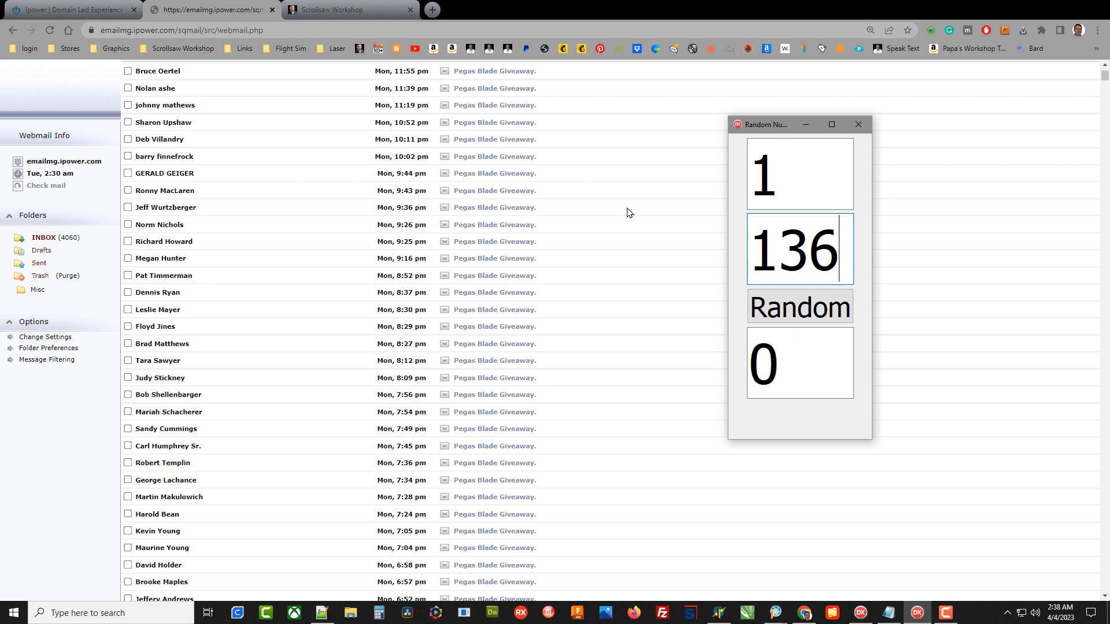
pyautogui.moveTo(419, 165)
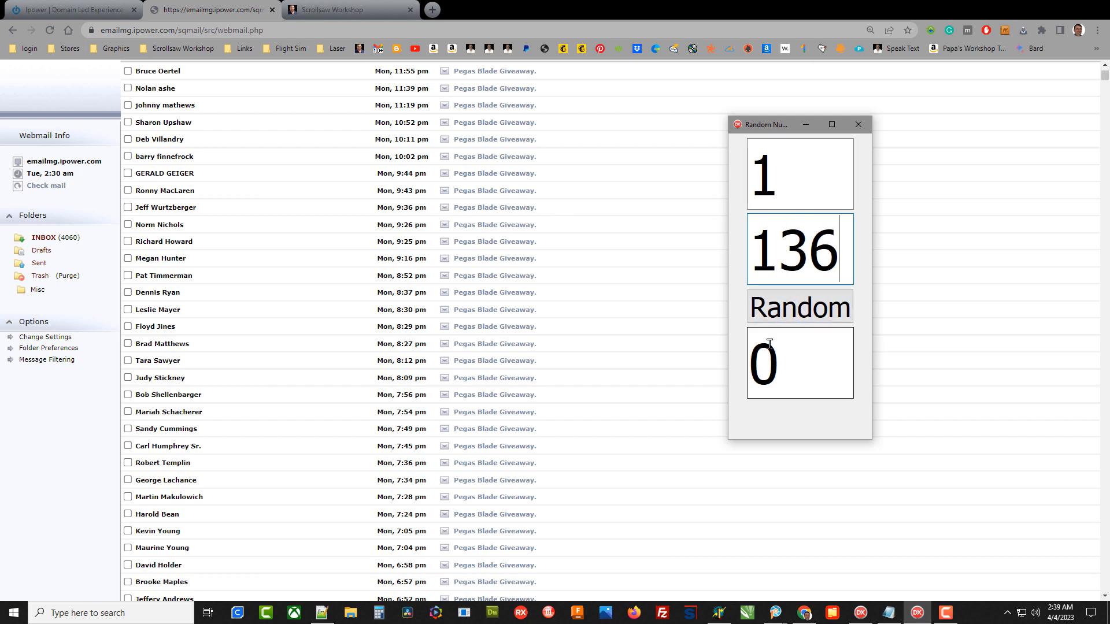
# Draw random numbers in the 1–136 range until 51 appears, then minimize the generator
pyautogui.click(799, 307)
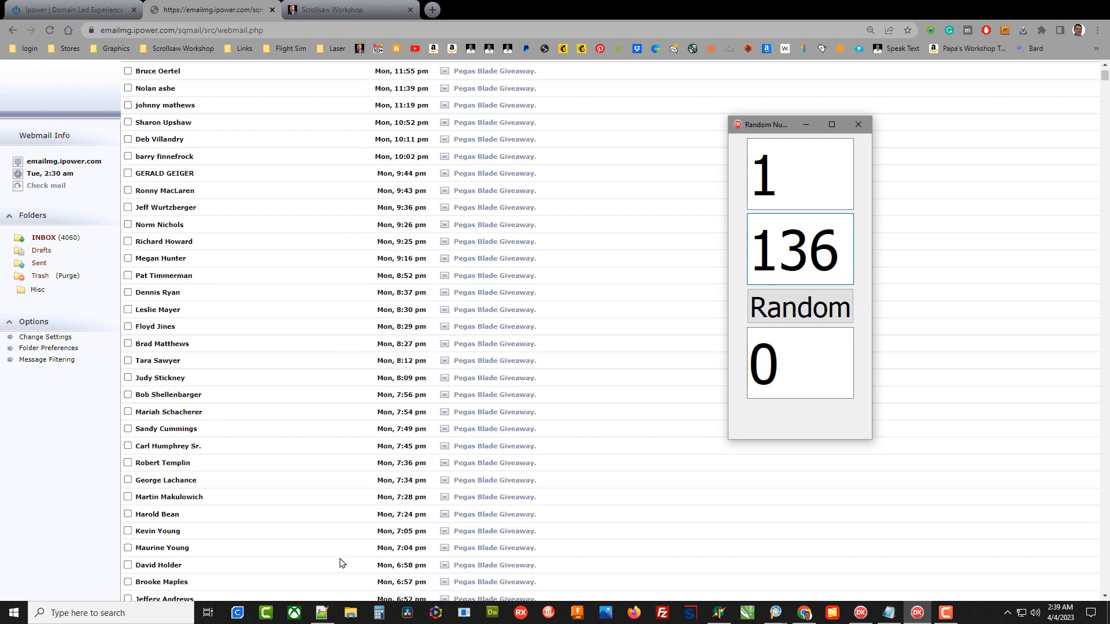
pyautogui.moveTo(651, 326)
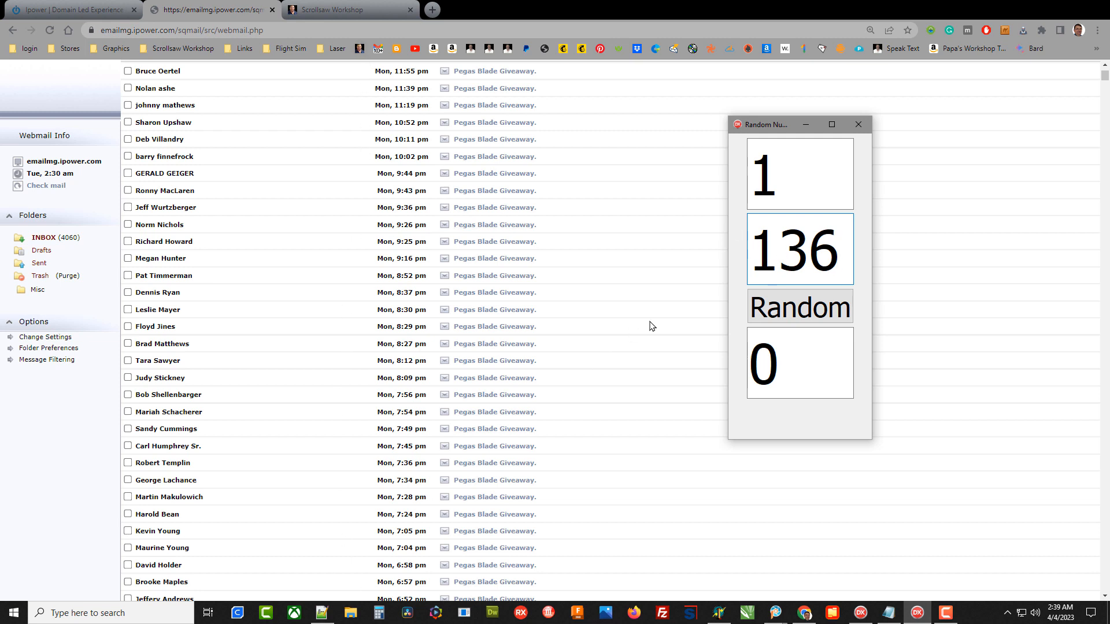
pyautogui.moveTo(200, 262)
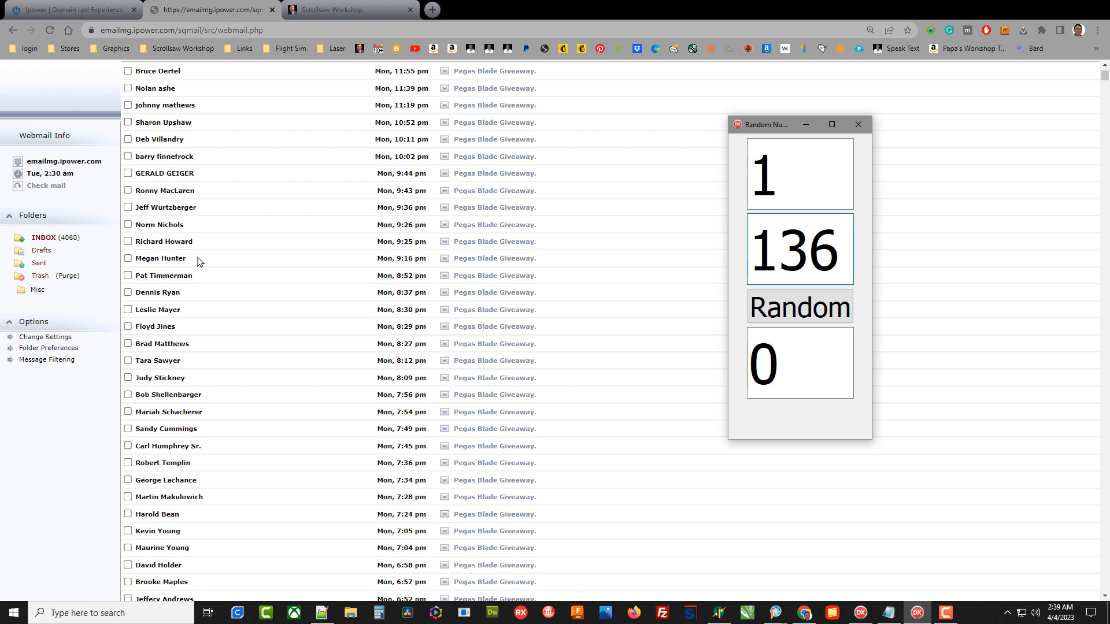
pyautogui.moveTo(814, 328)
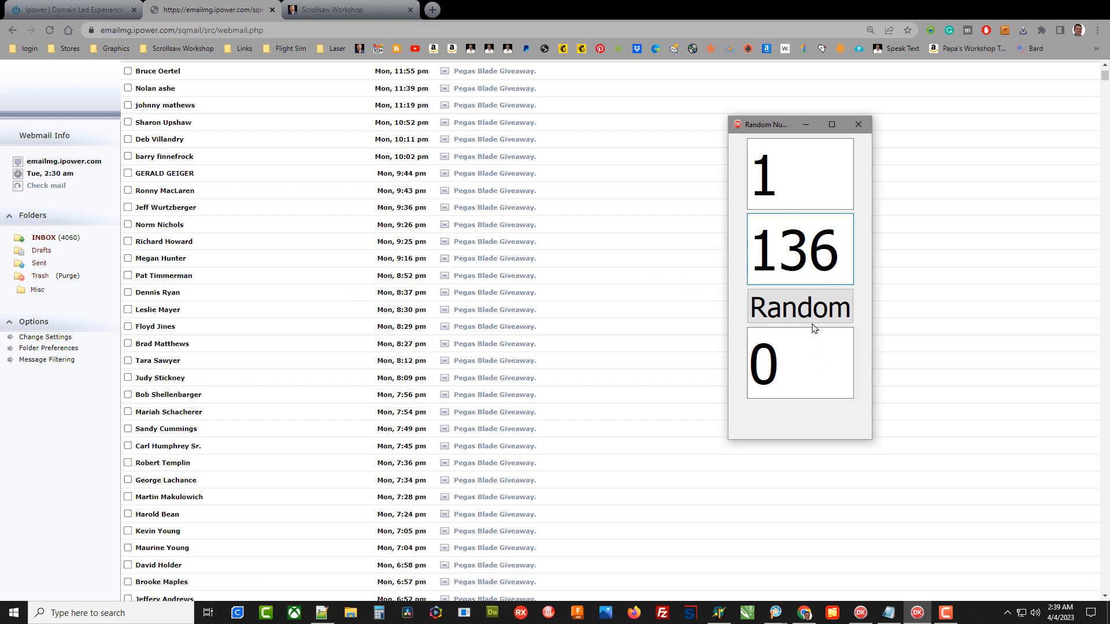
pyautogui.click(799, 307)
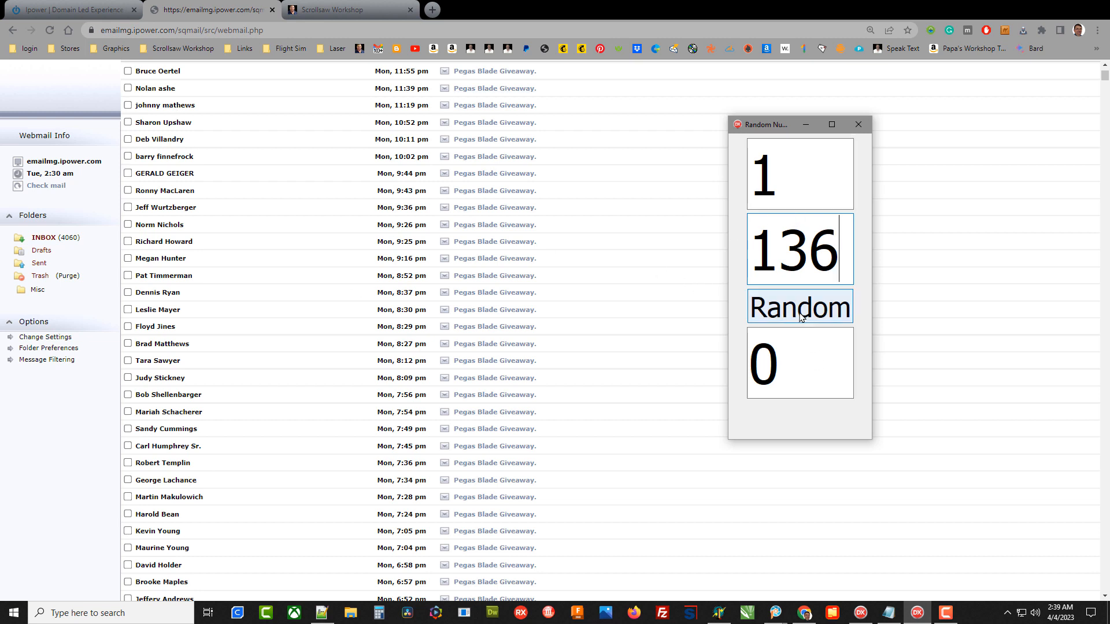
pyautogui.click(799, 307)
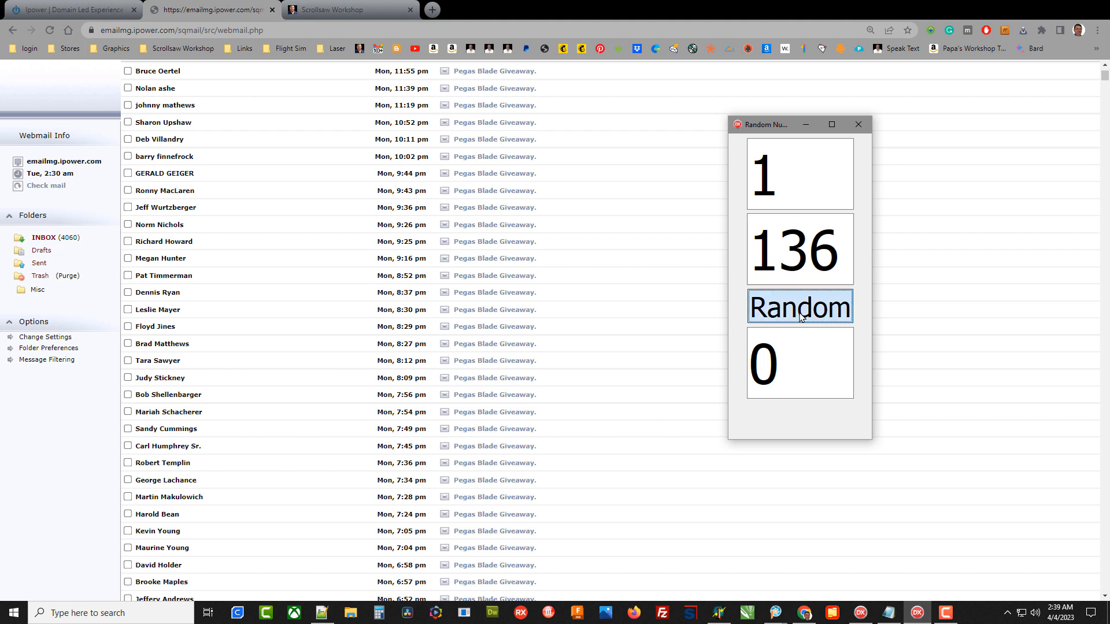
pyautogui.click(798, 306)
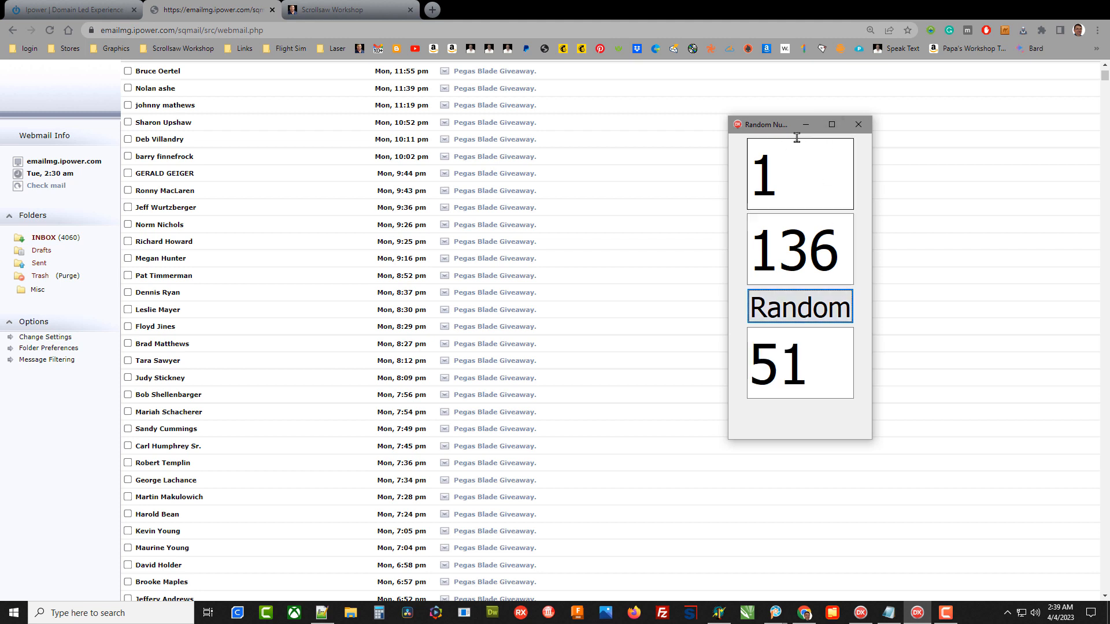
pyautogui.click(857, 125)
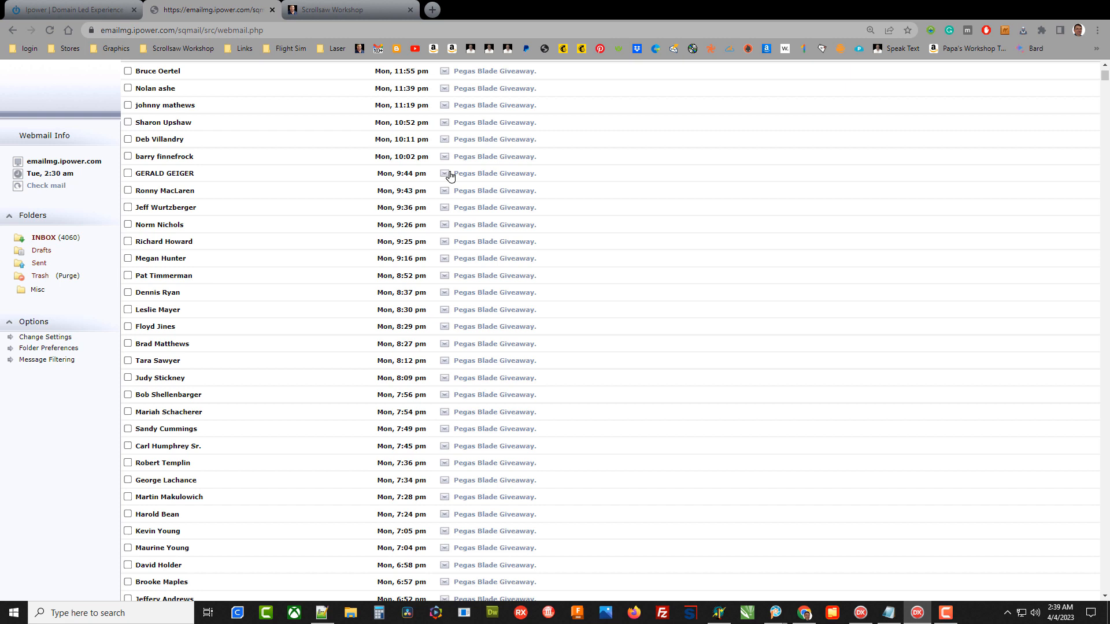
pyautogui.moveTo(550, 315)
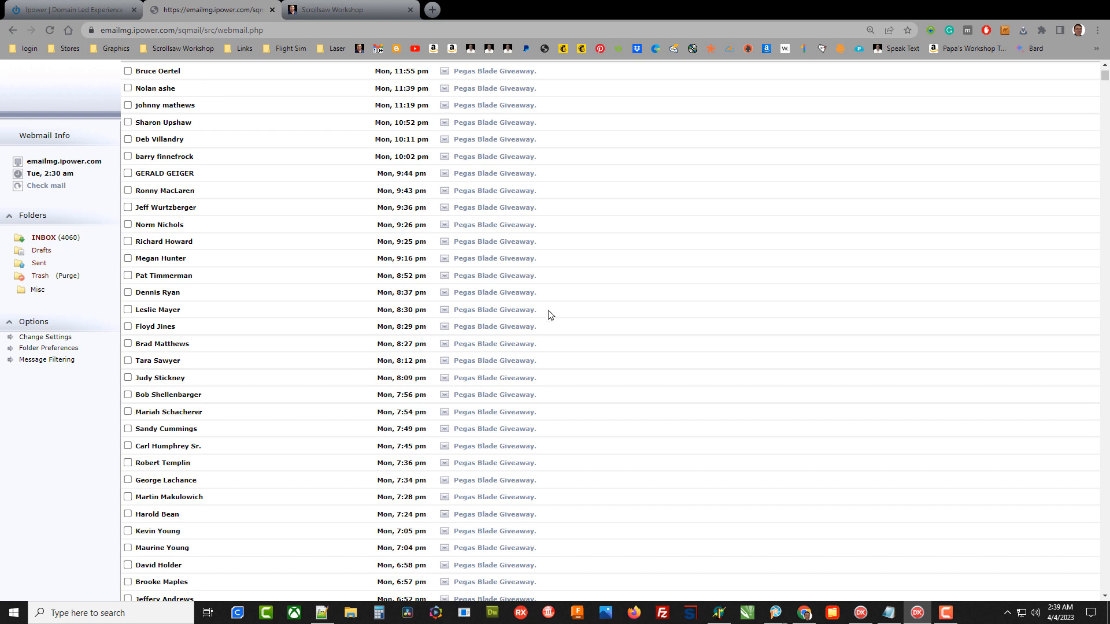
# Scroll the inbox from Sunday entries down to Saturday 8 am Pegas Blade Giveaway emails
pyautogui.scroll(-3)
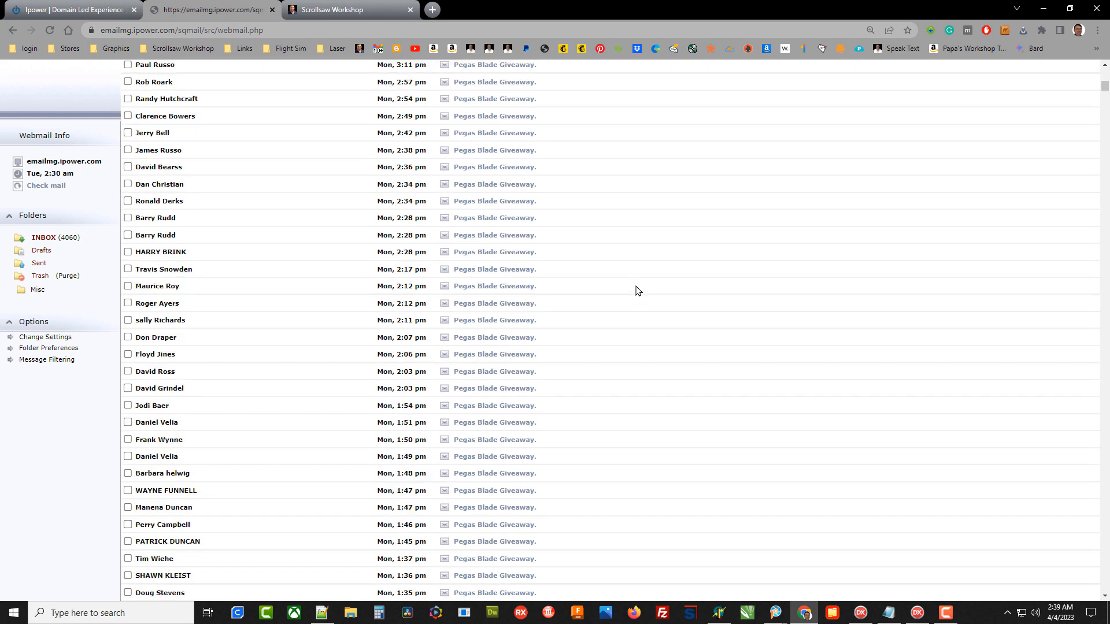
pyautogui.scroll(-3)
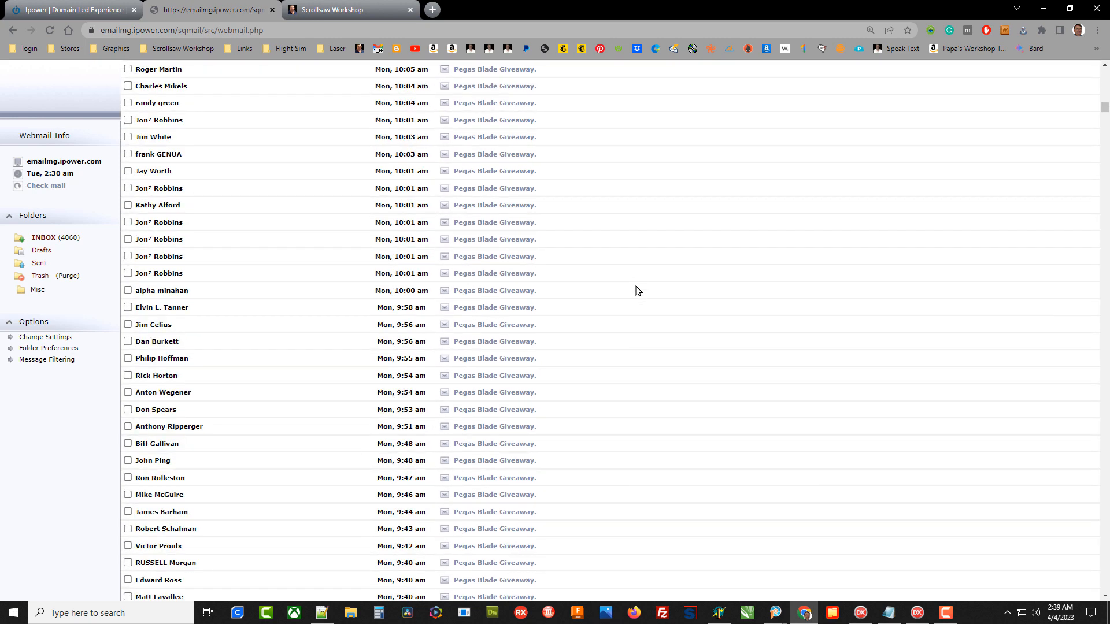
pyautogui.scroll(-3)
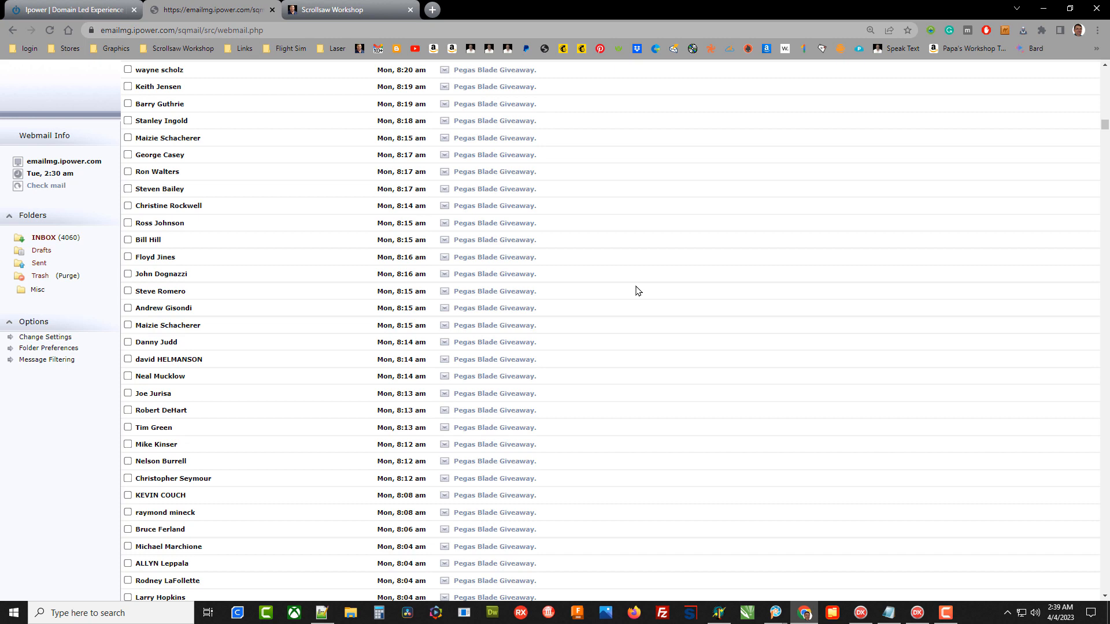
pyautogui.scroll(-3)
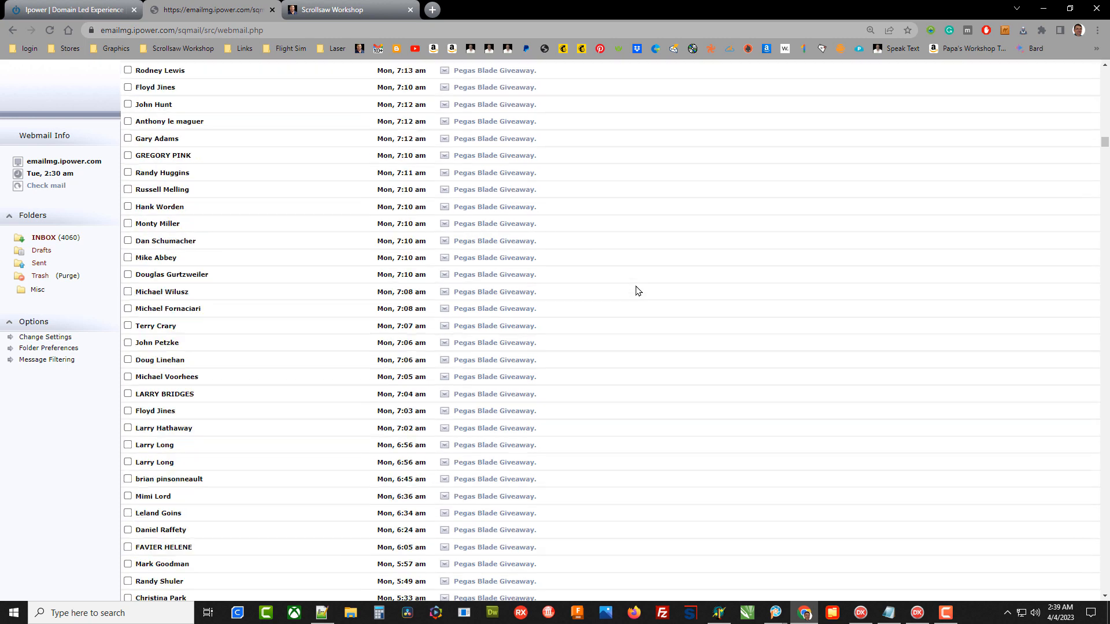
pyautogui.scroll(-3)
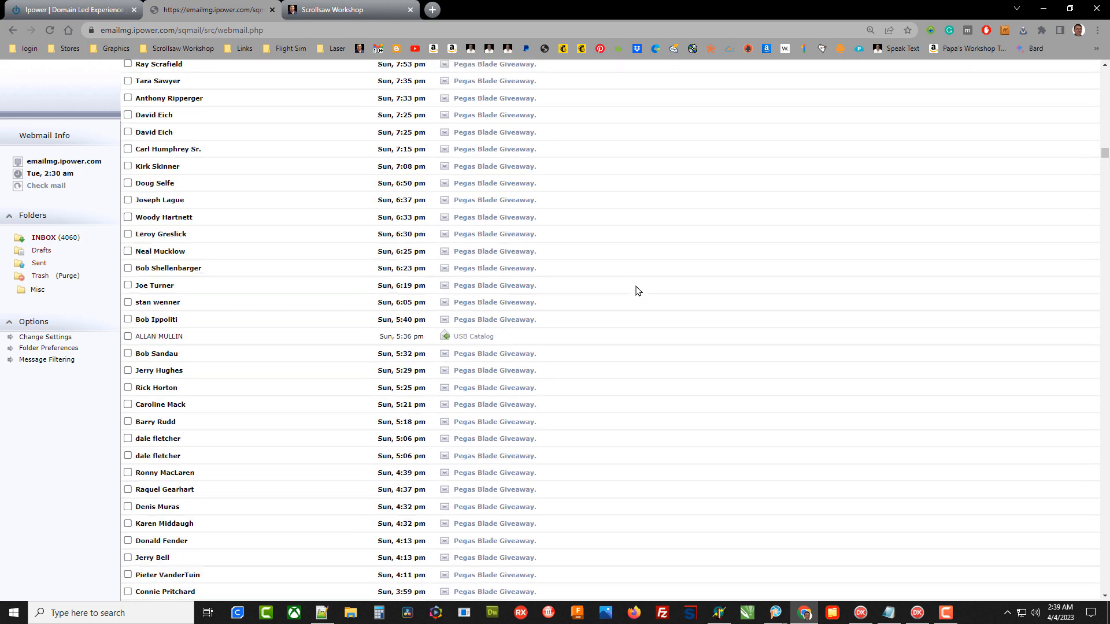
pyautogui.scroll(-3)
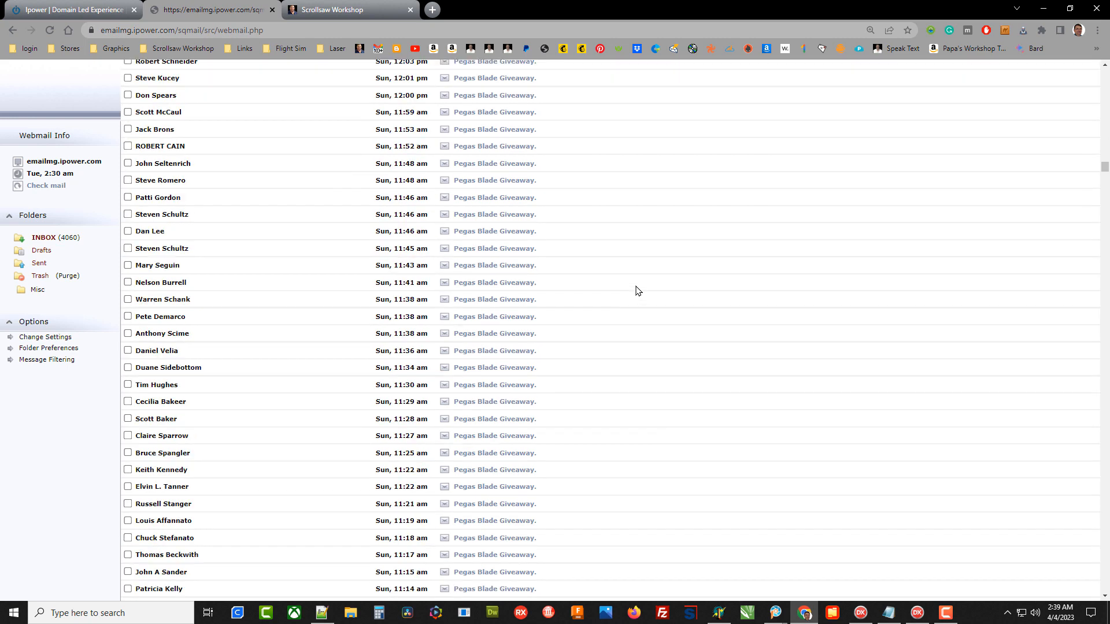
pyautogui.scroll(-3)
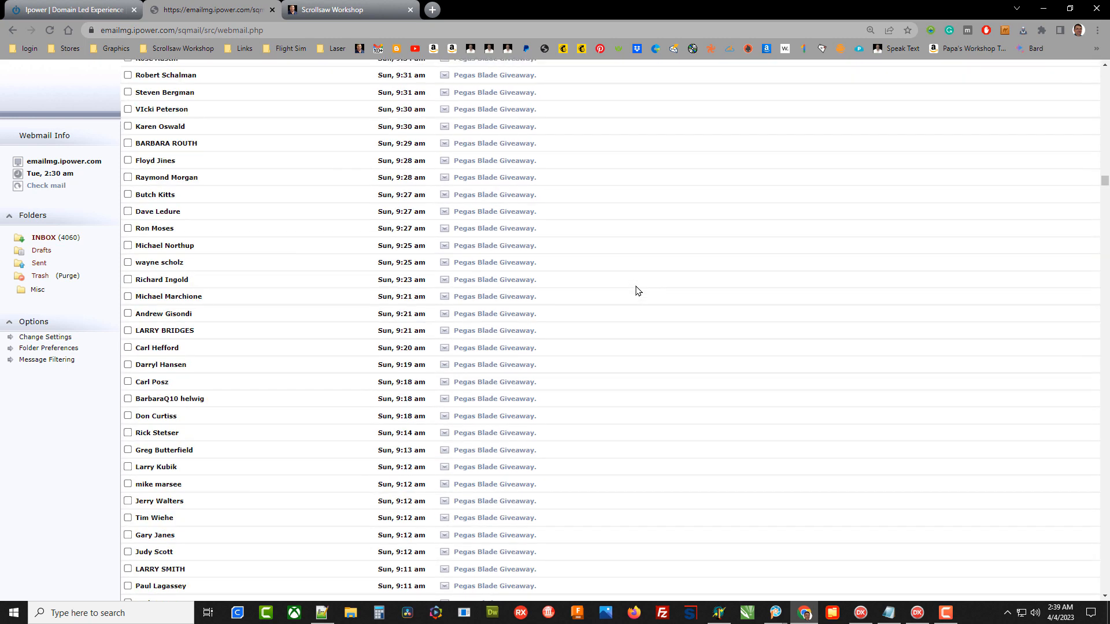
pyautogui.scroll(-3)
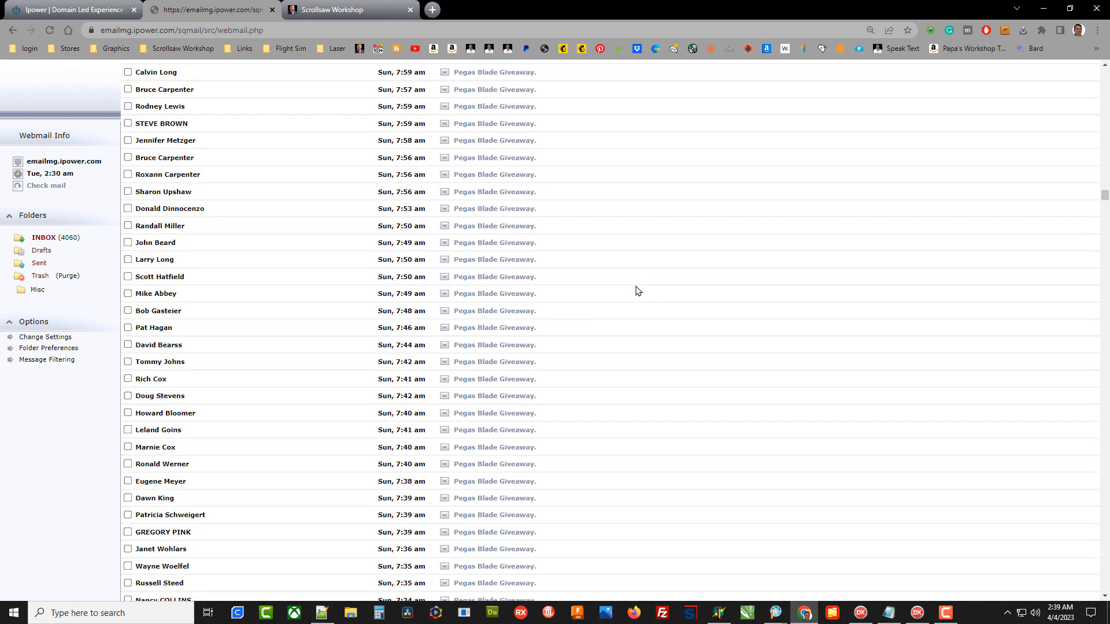
pyautogui.scroll(-3)
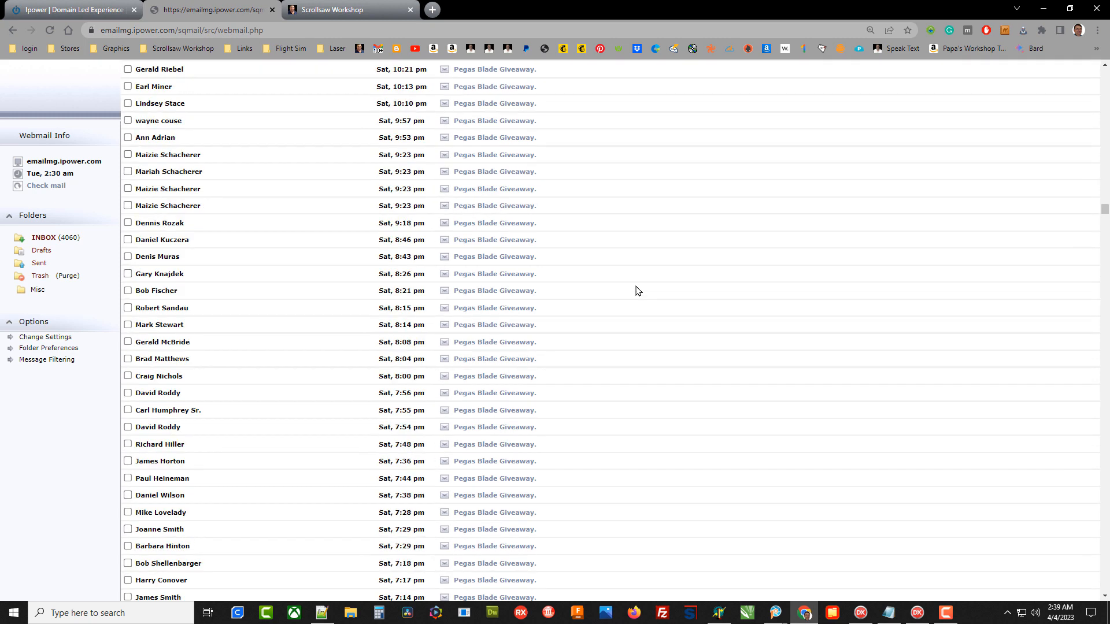
pyautogui.scroll(-3)
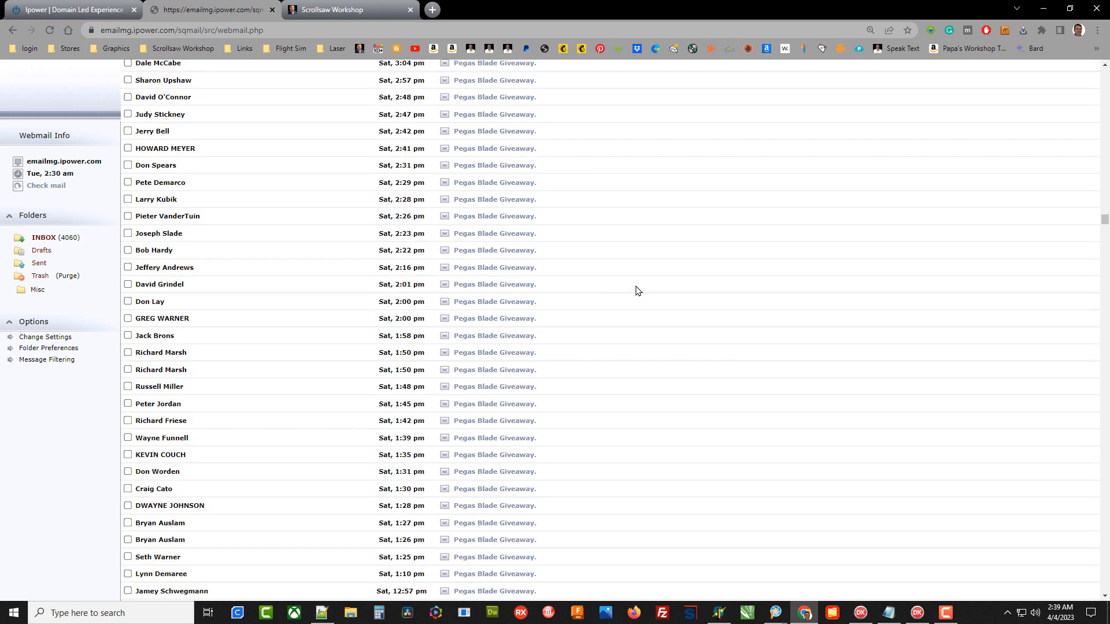
pyautogui.scroll(-3)
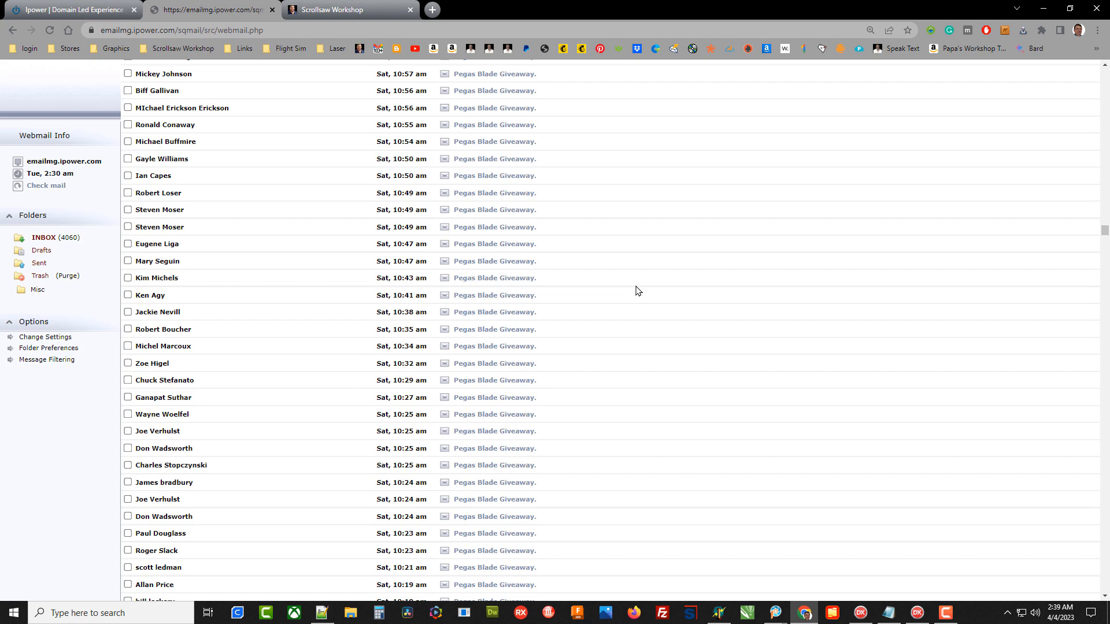
pyautogui.scroll(-3)
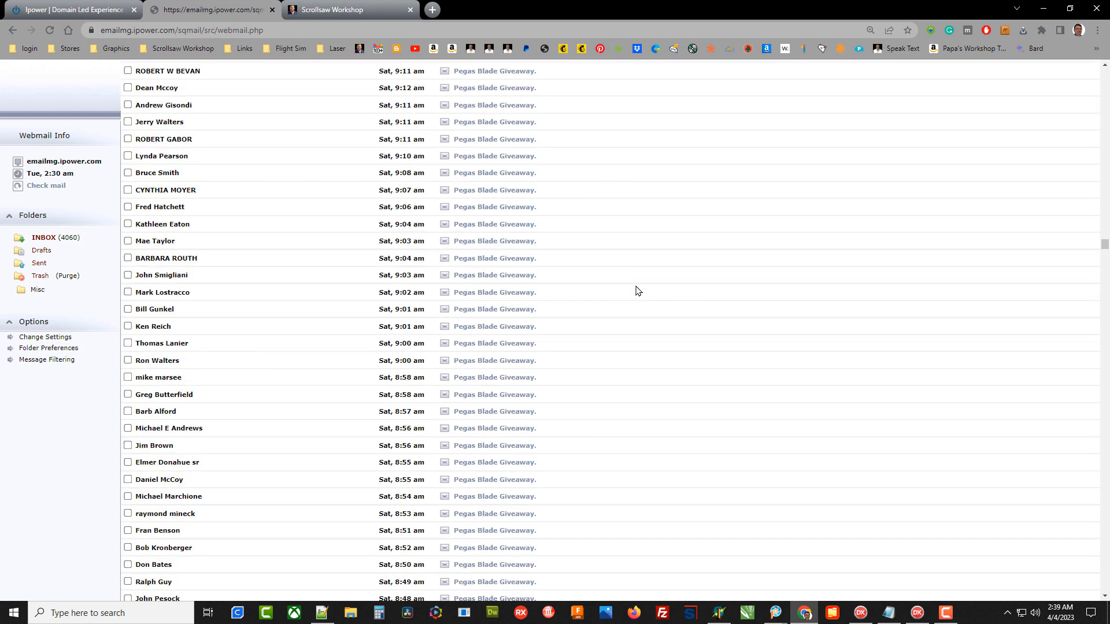
pyautogui.scroll(-3)
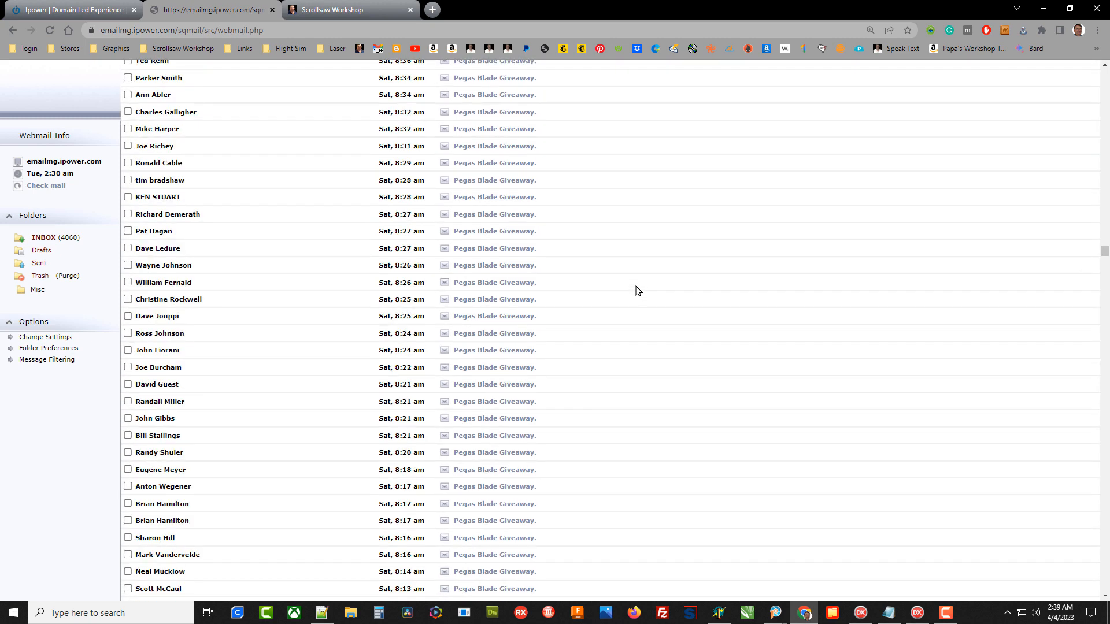
pyautogui.scroll(-3)
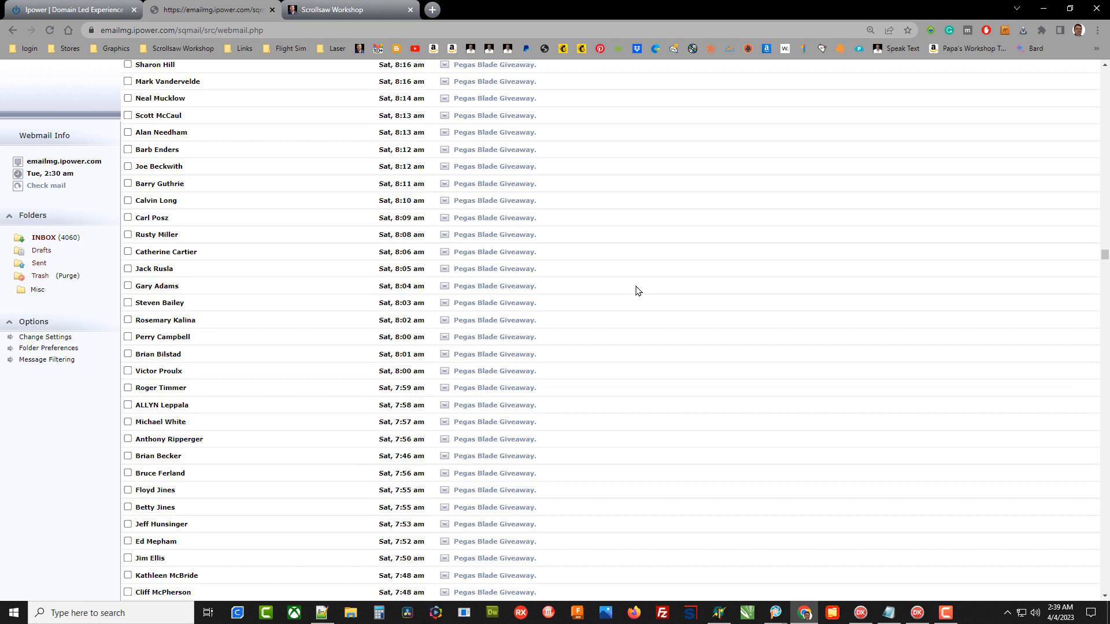
pyautogui.moveTo(118, 62)
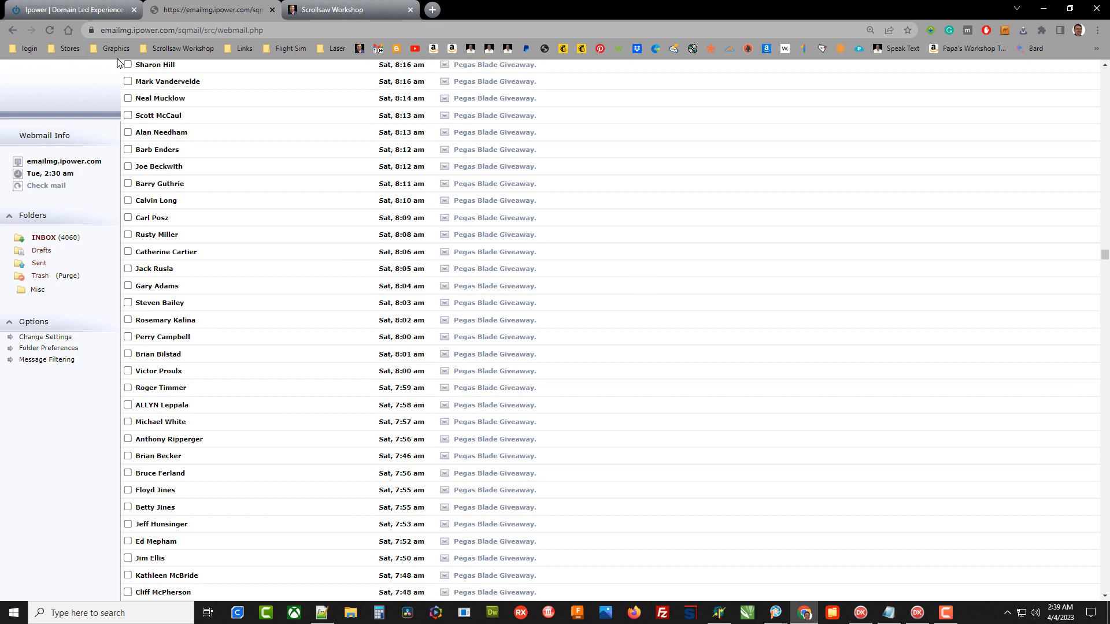
pyautogui.moveTo(643, 208)
pyautogui.write('32')
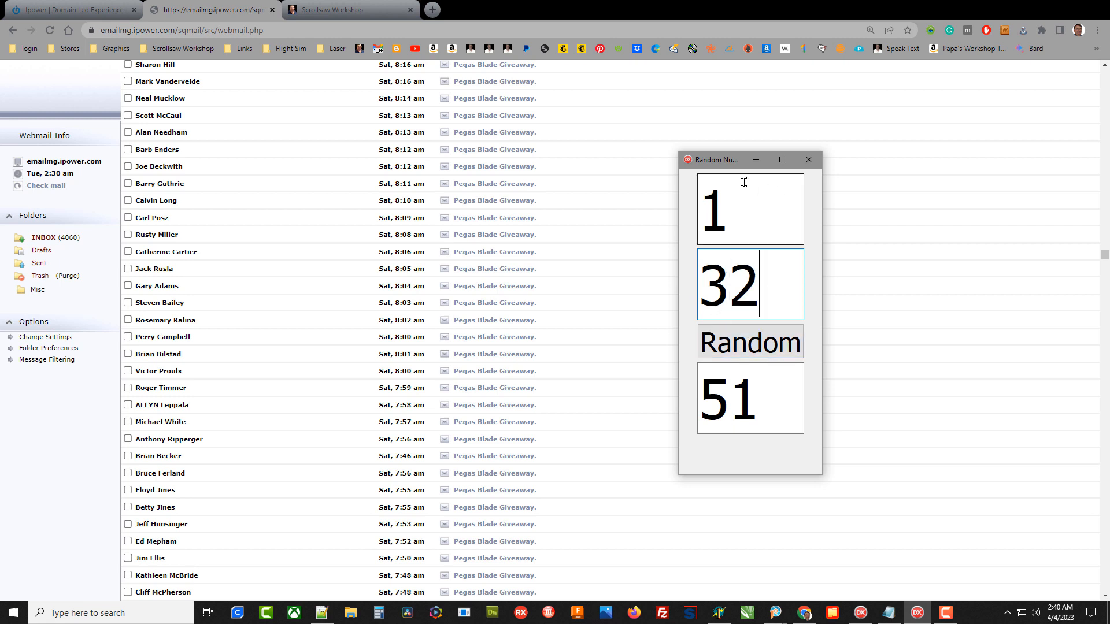
pyautogui.moveTo(343, 359)
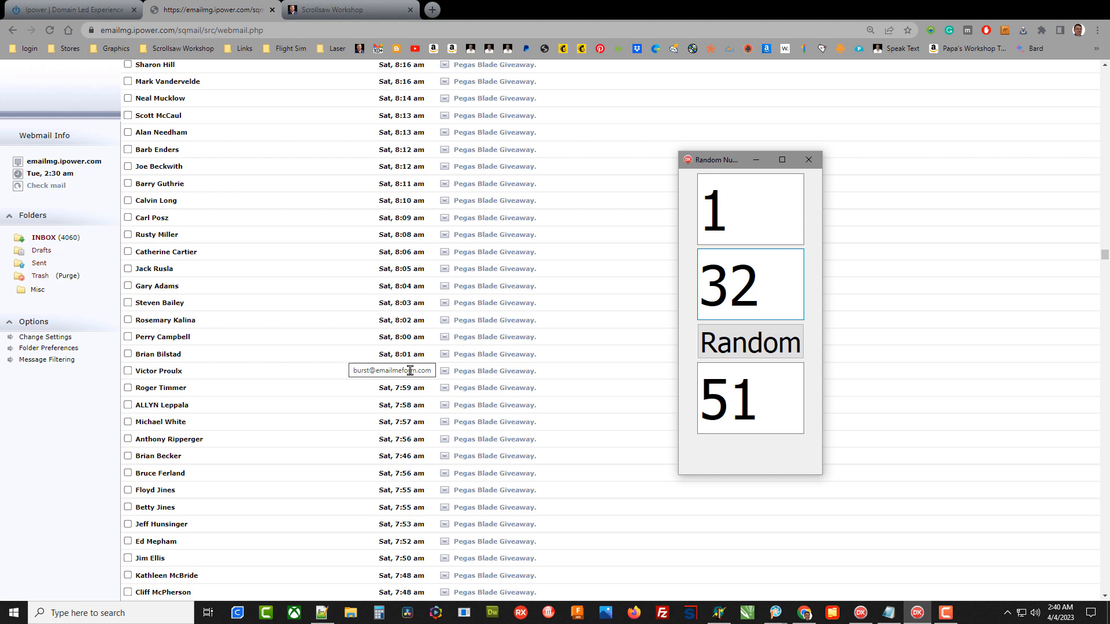
# Draw a random number in the 1–32 range, getting 3
pyautogui.click(750, 343)
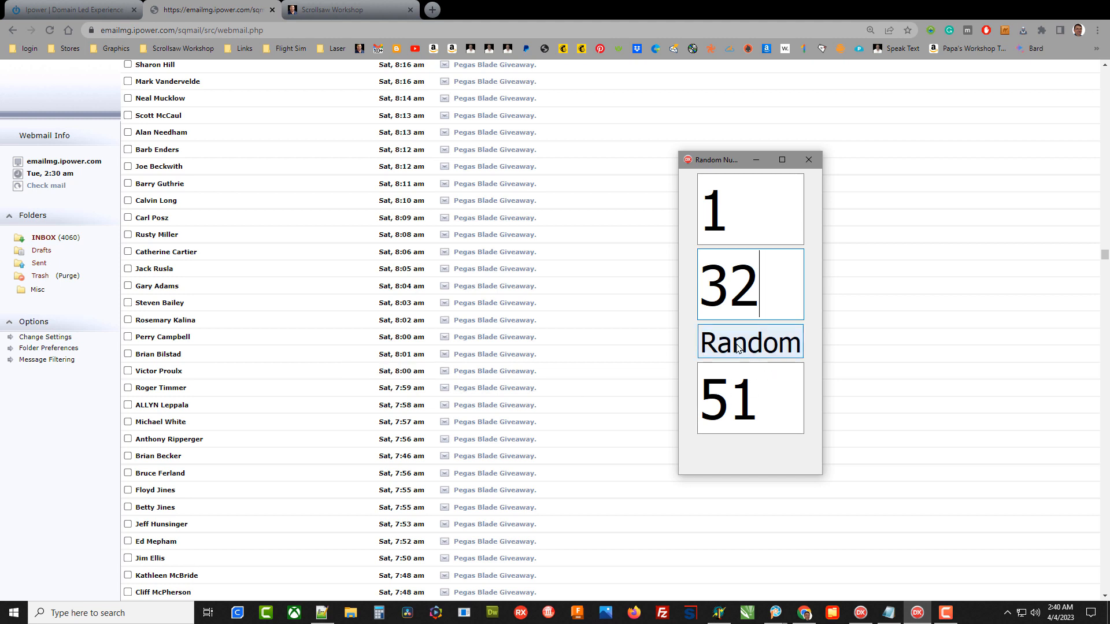
pyautogui.click(749, 342)
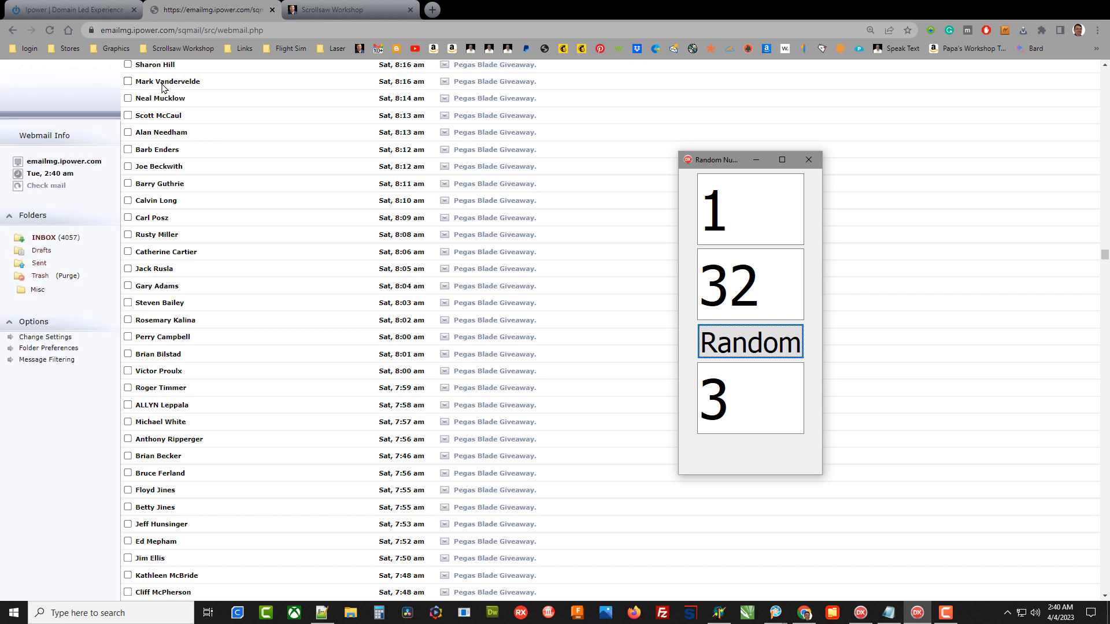
pyautogui.moveTo(160, 105)
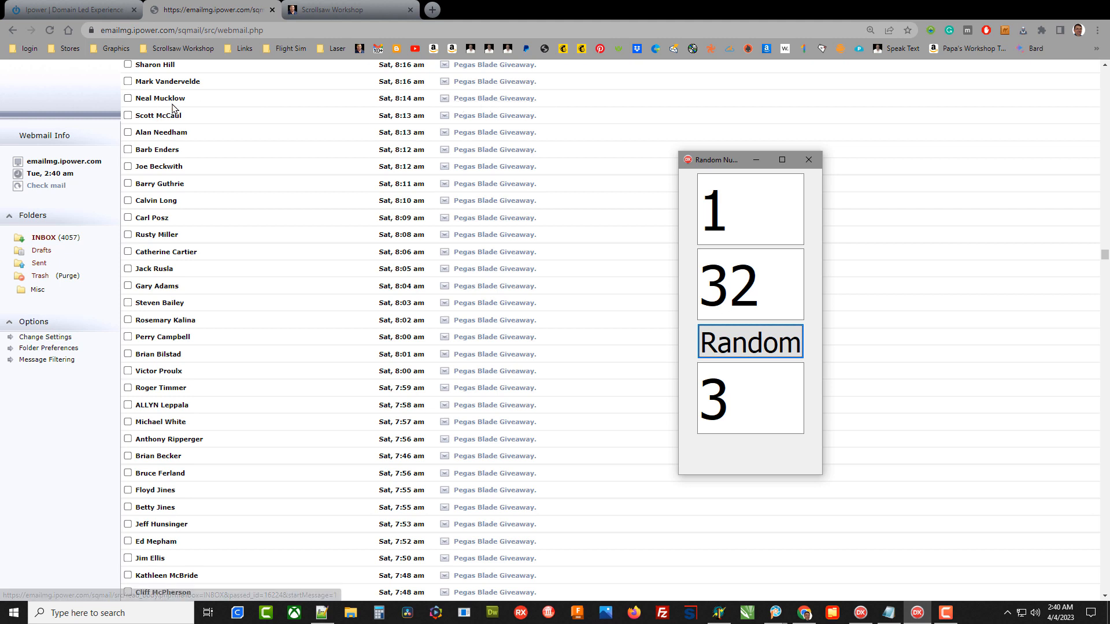
pyautogui.moveTo(170, 113)
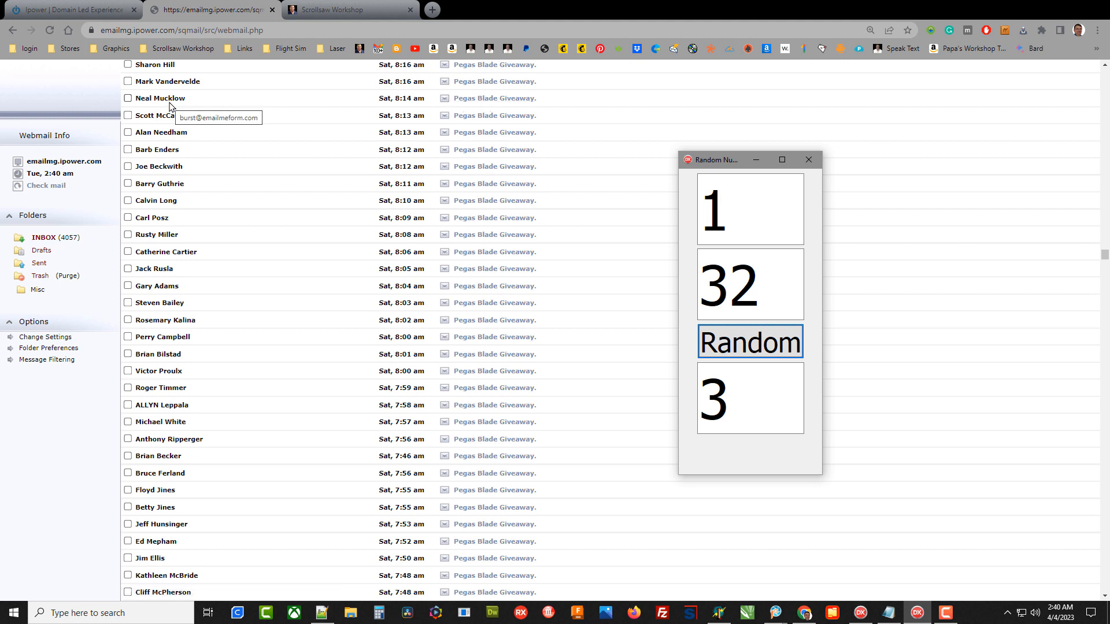